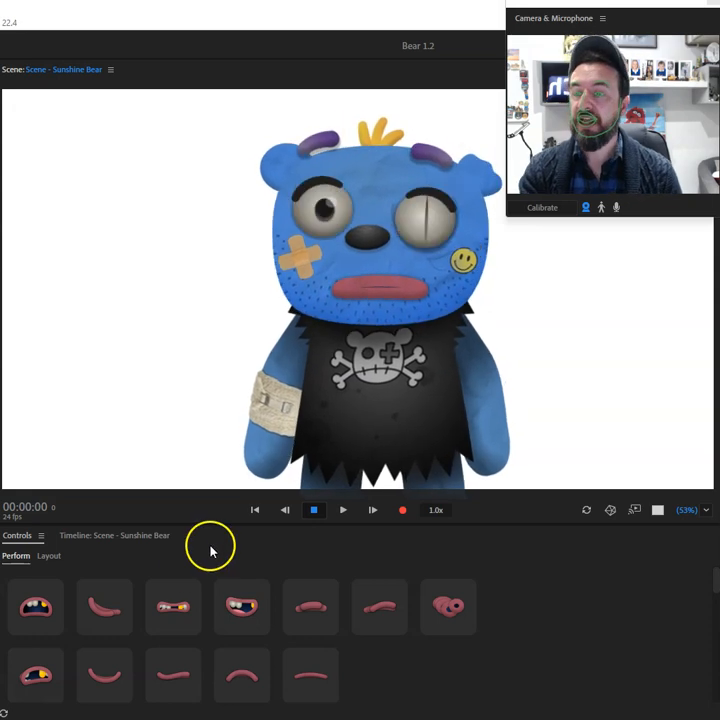
Open Scene - Football from the 70s Football project in Record mode
click(173, 607)
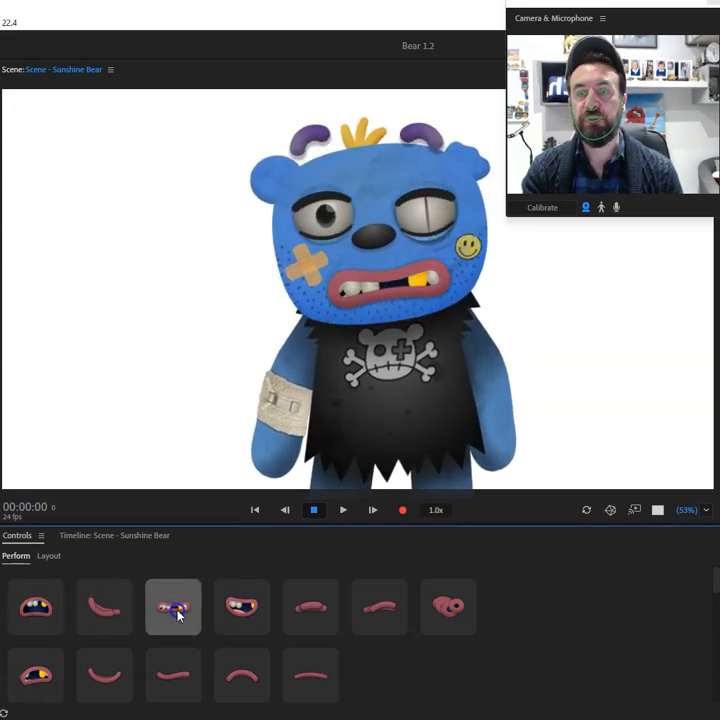
click(378, 607)
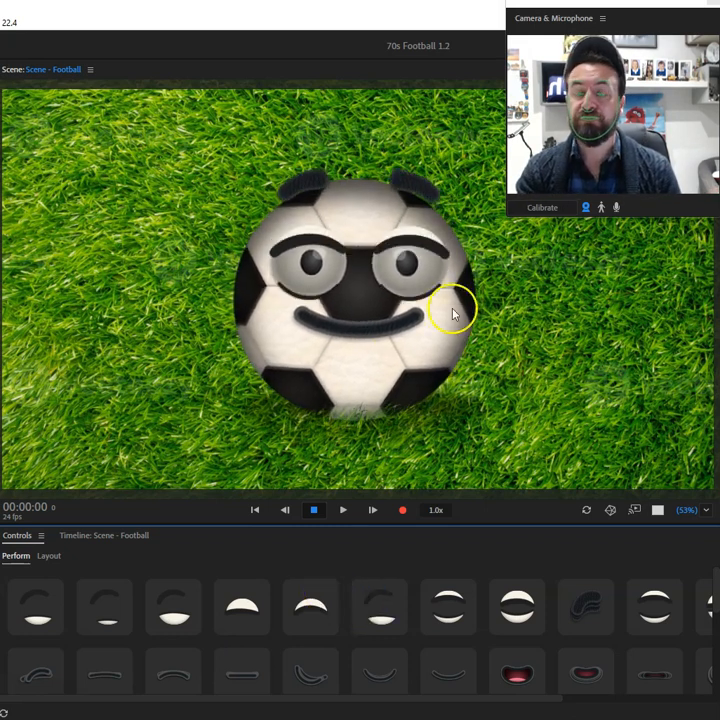
click(295, 610)
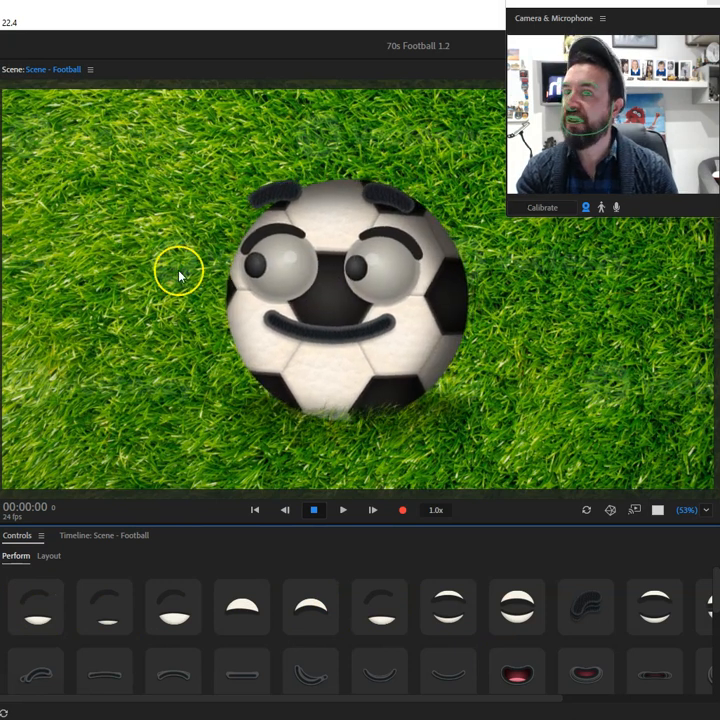
mouse_move(513, 295)
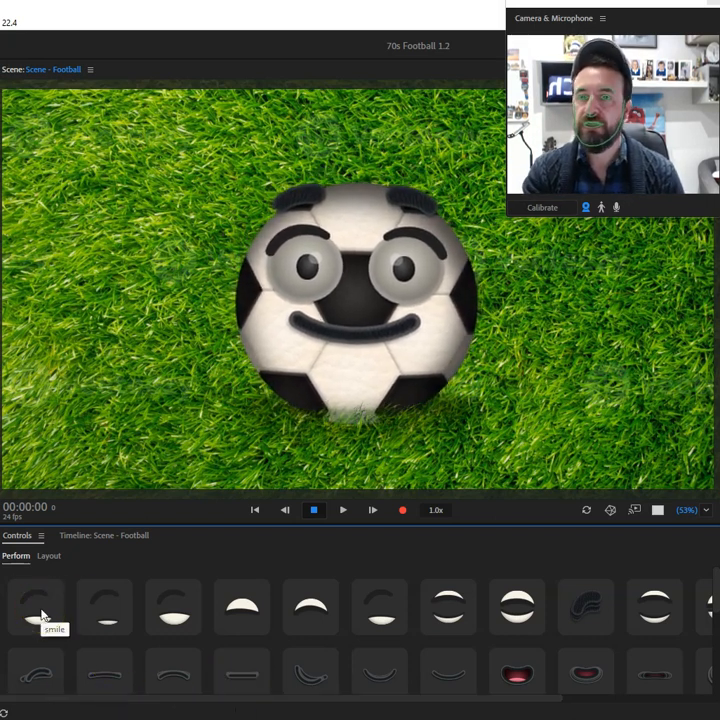
click(37, 608)
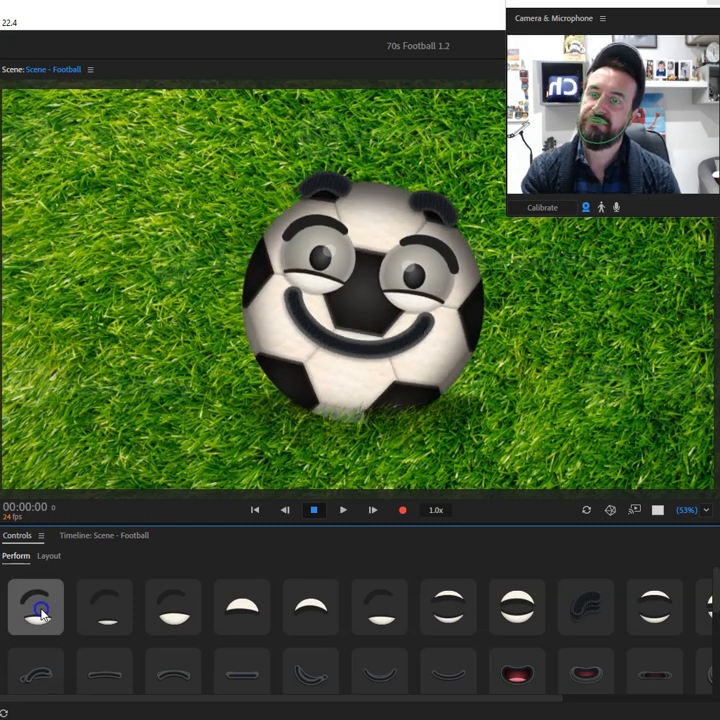
click(105, 607)
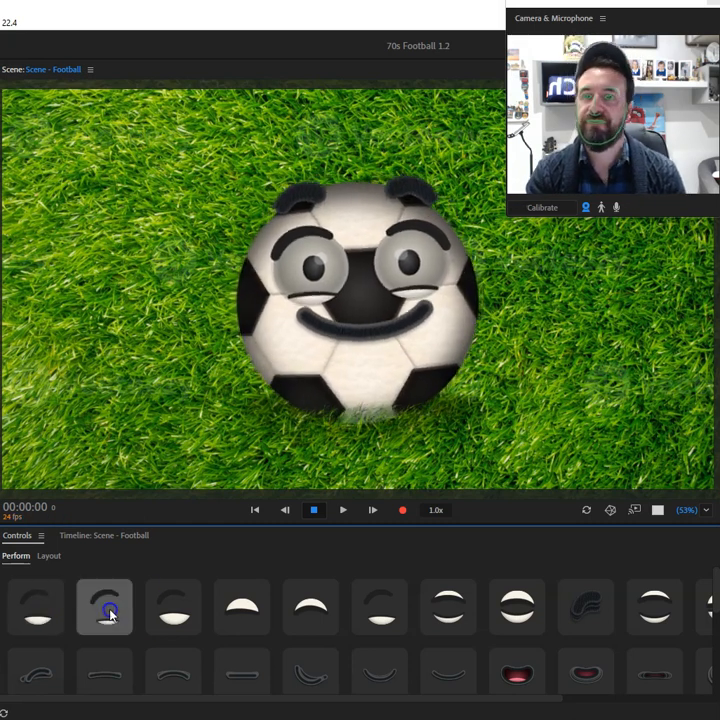
click(172, 607)
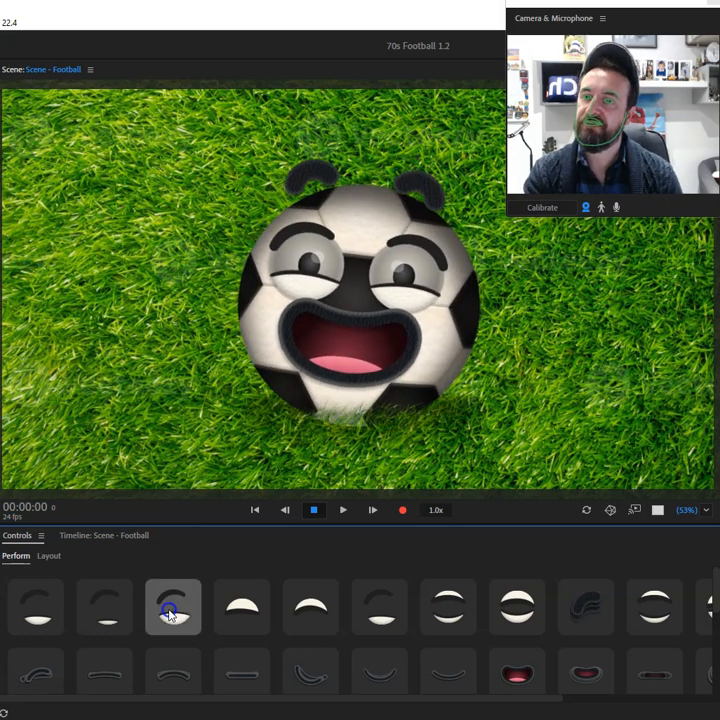
click(242, 607)
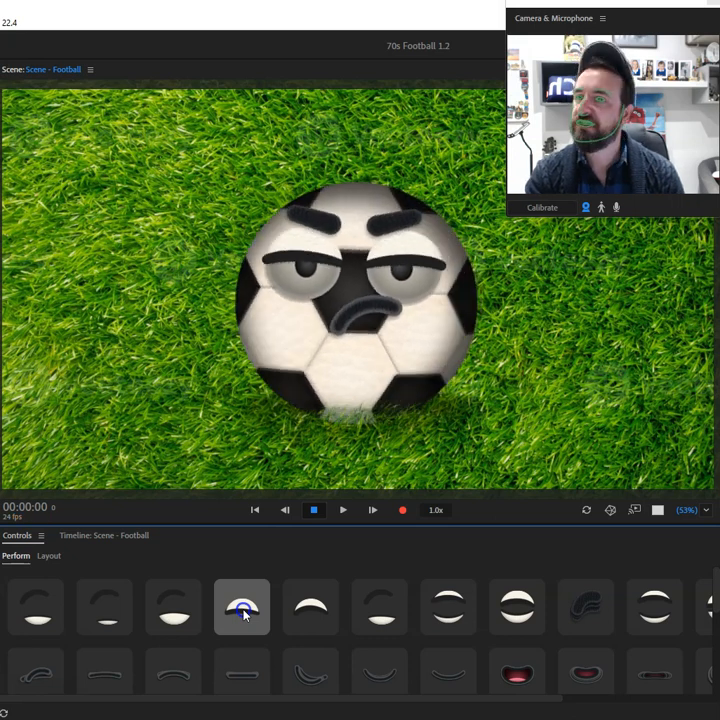
click(378, 608)
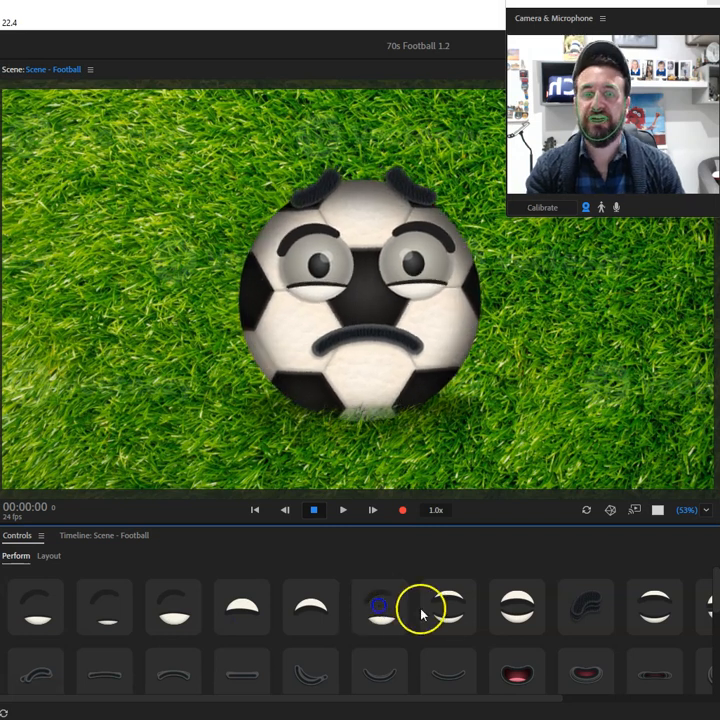
click(448, 608)
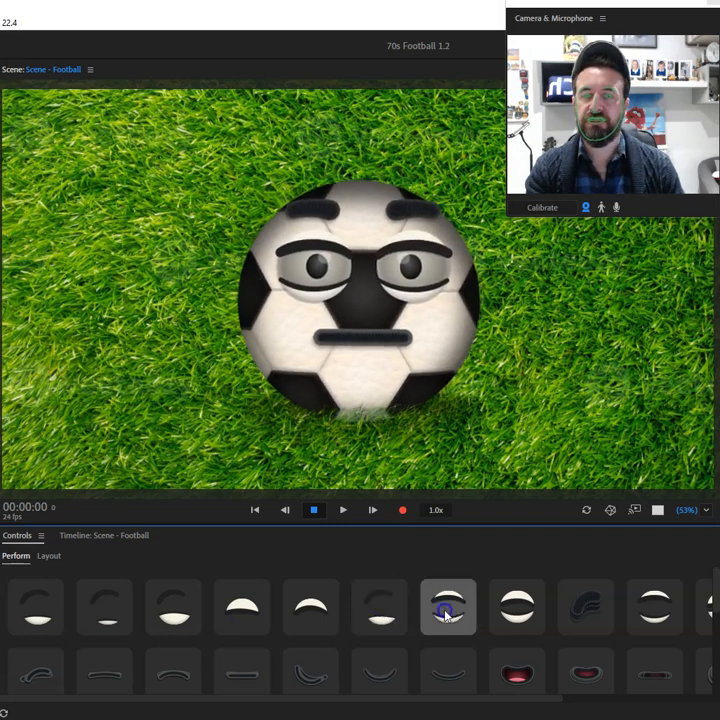
click(517, 607)
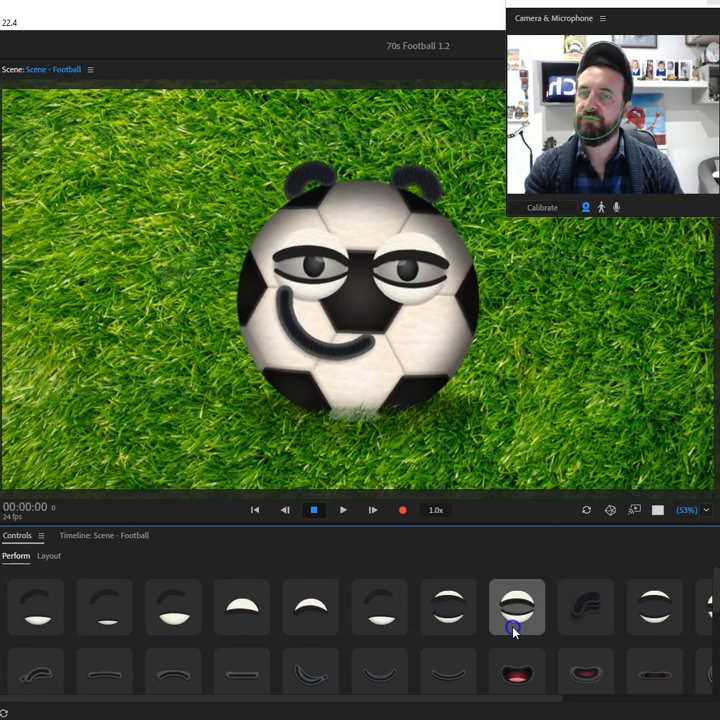
click(586, 608)
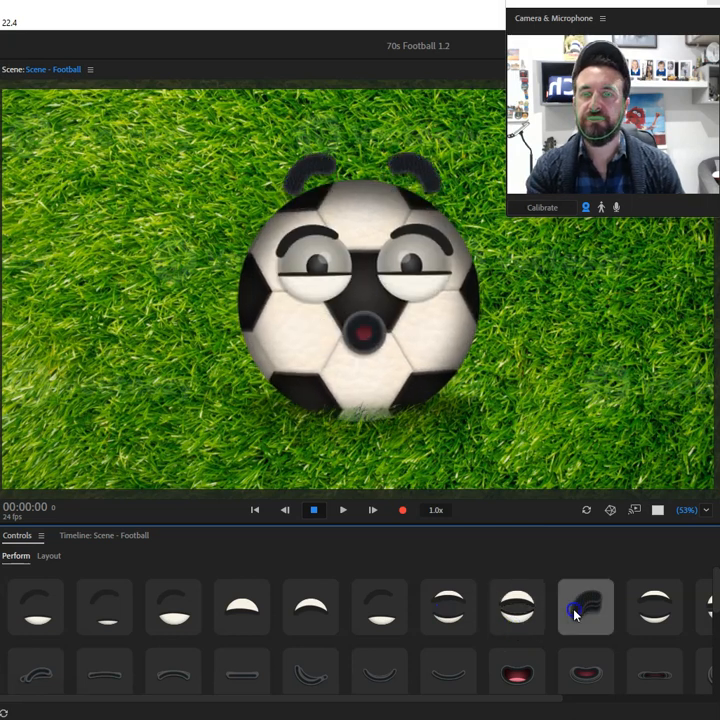
click(653, 610)
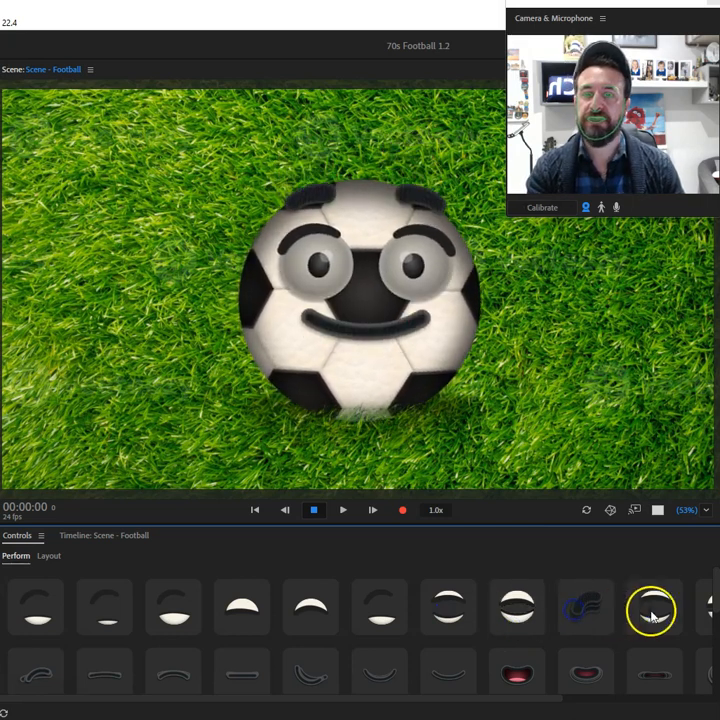
click(653, 609)
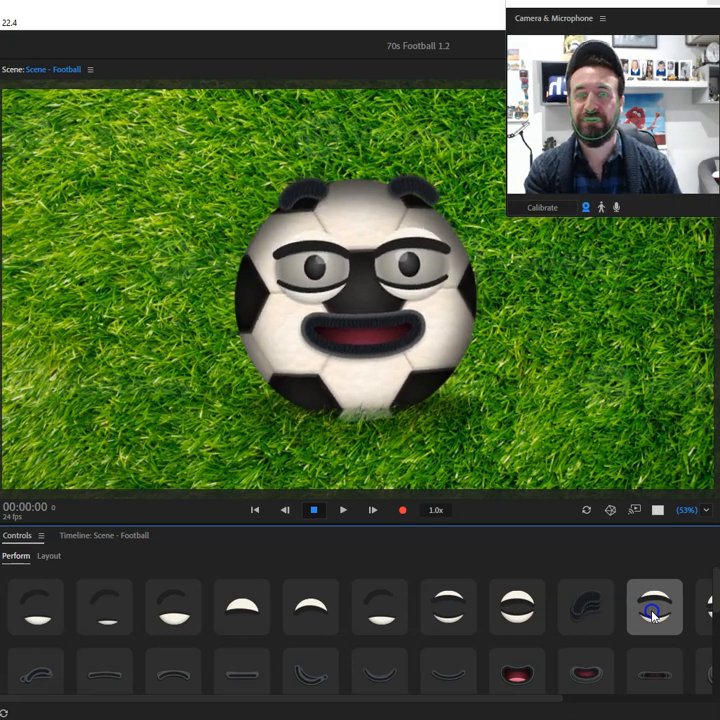
click(703, 607)
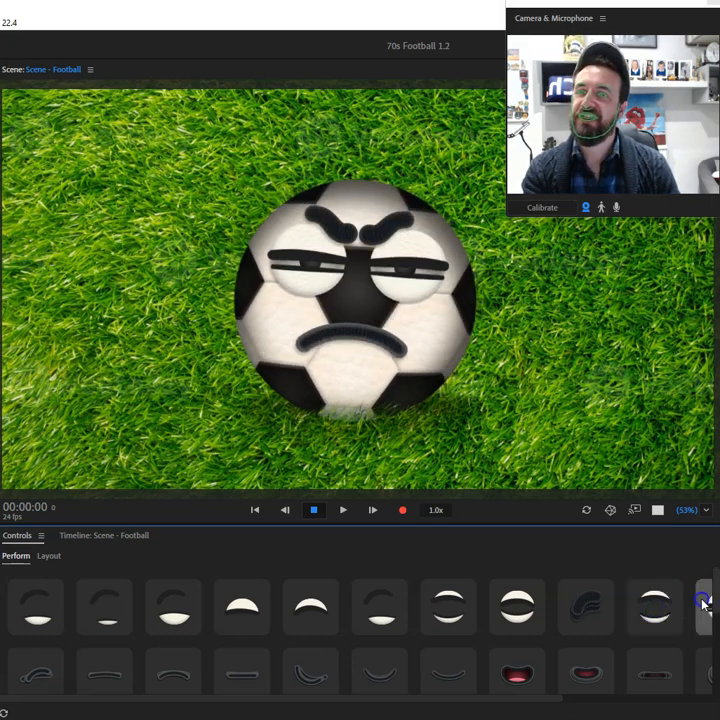
scroll(right, 3)
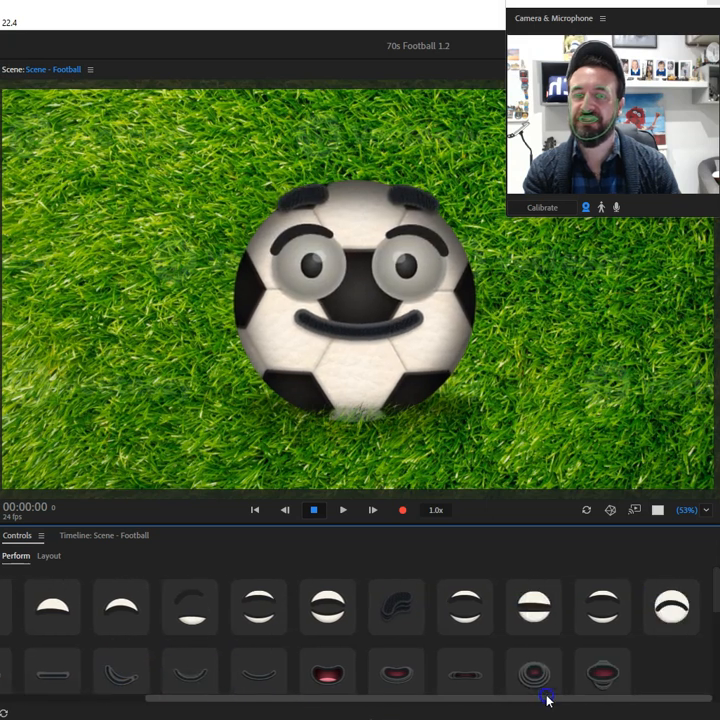
click(533, 607)
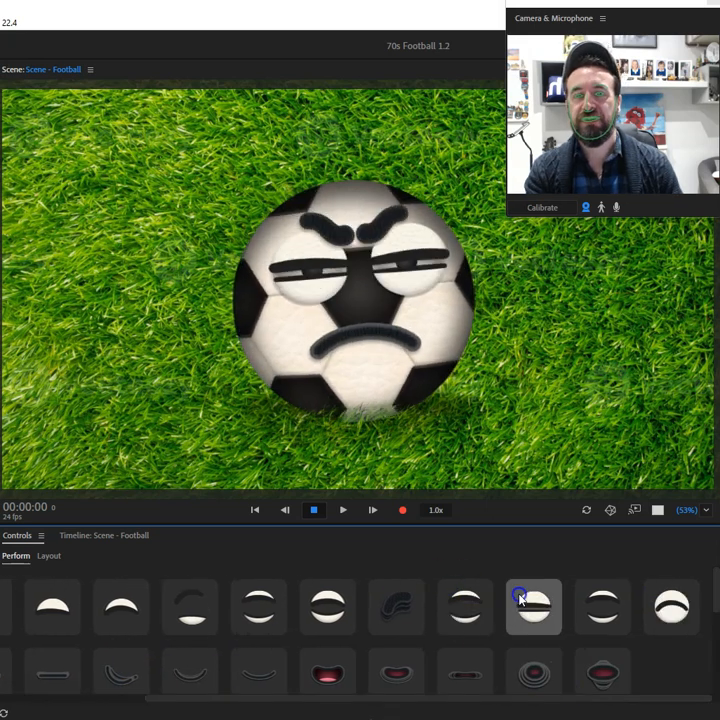
click(603, 607)
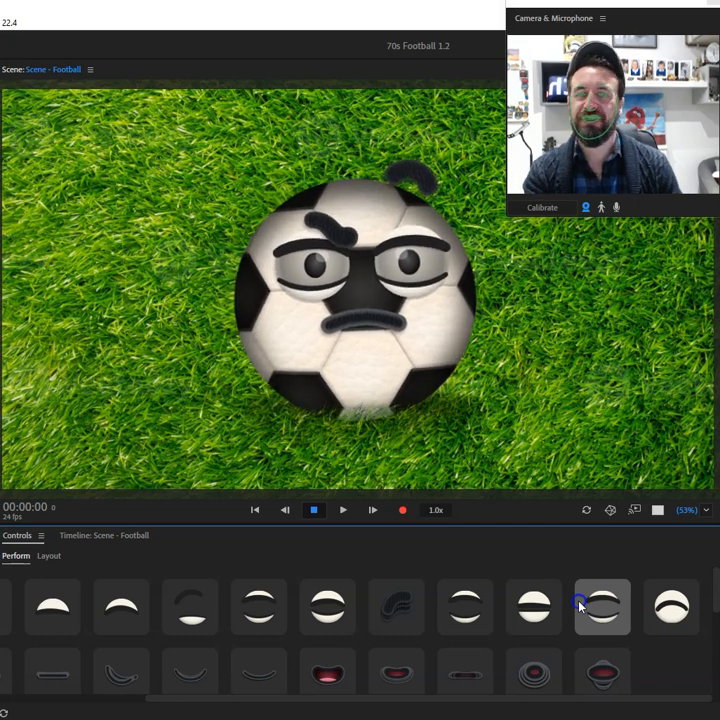
click(670, 607)
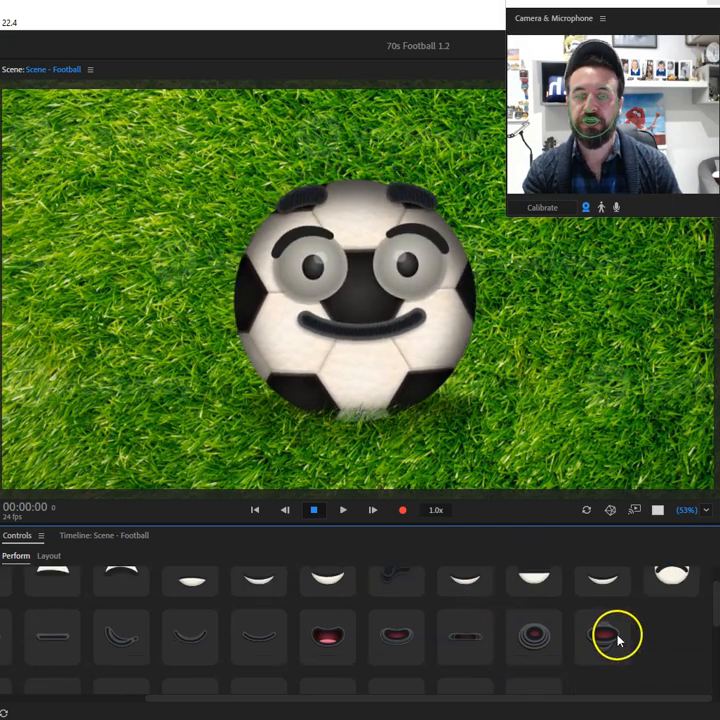
click(190, 638)
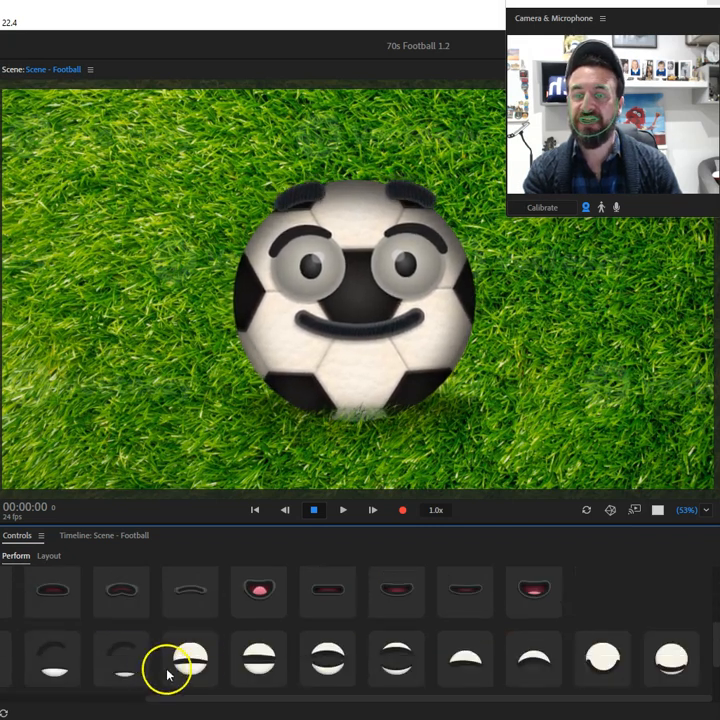
click(258, 590)
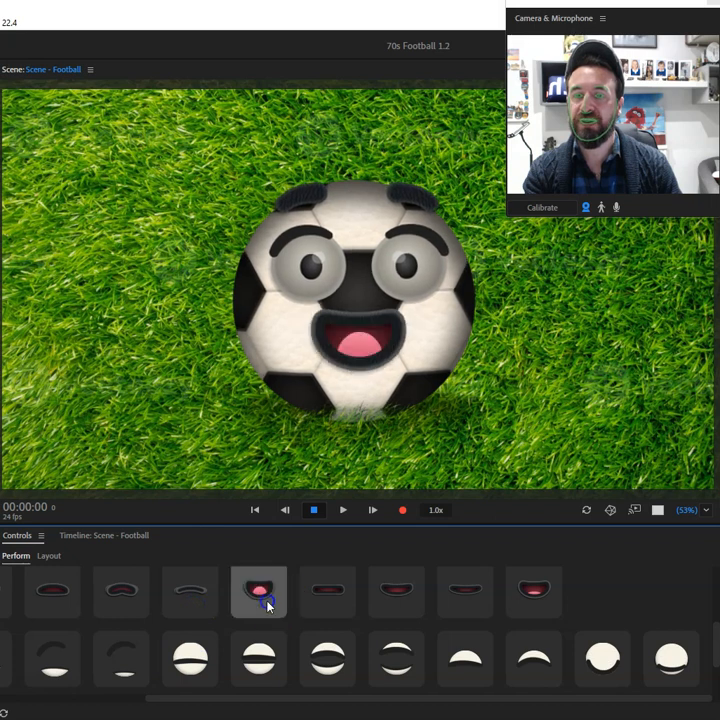
click(258, 590)
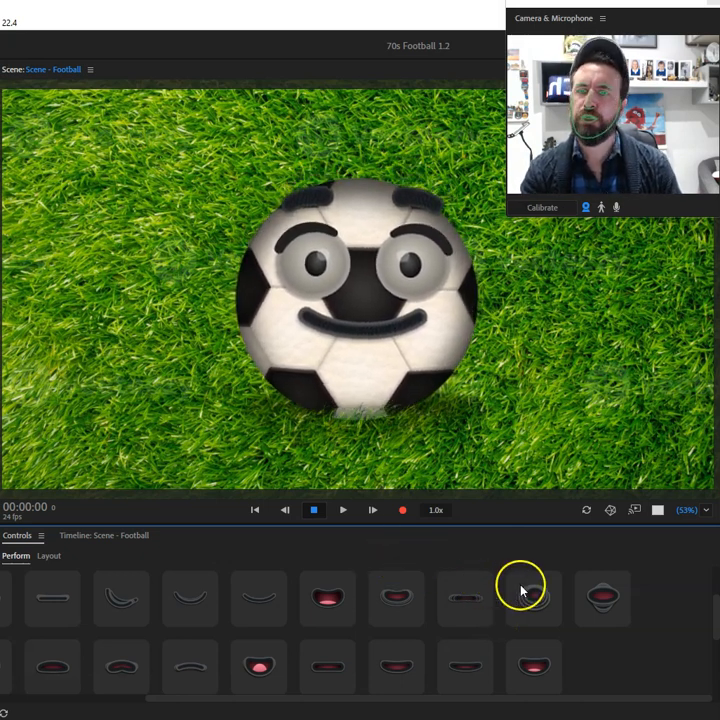
click(603, 598)
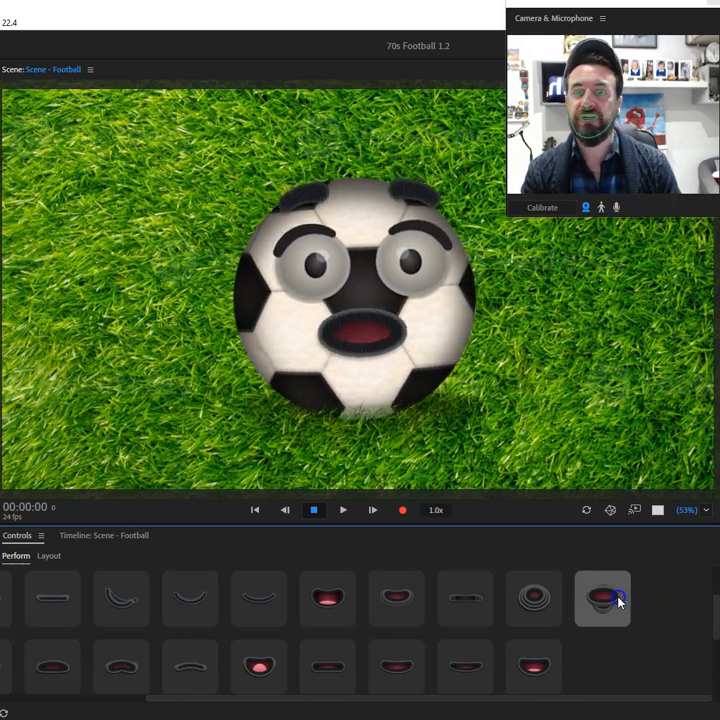
click(535, 598)
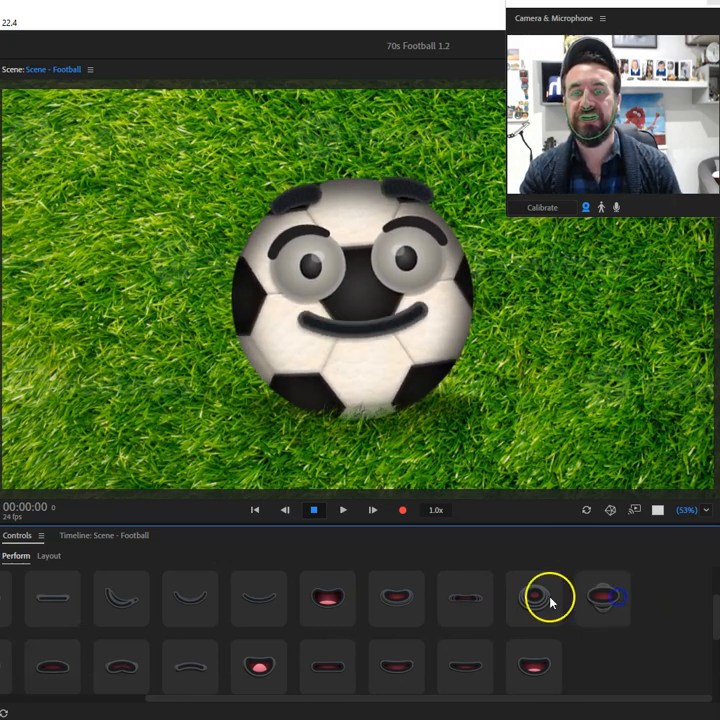
click(535, 598)
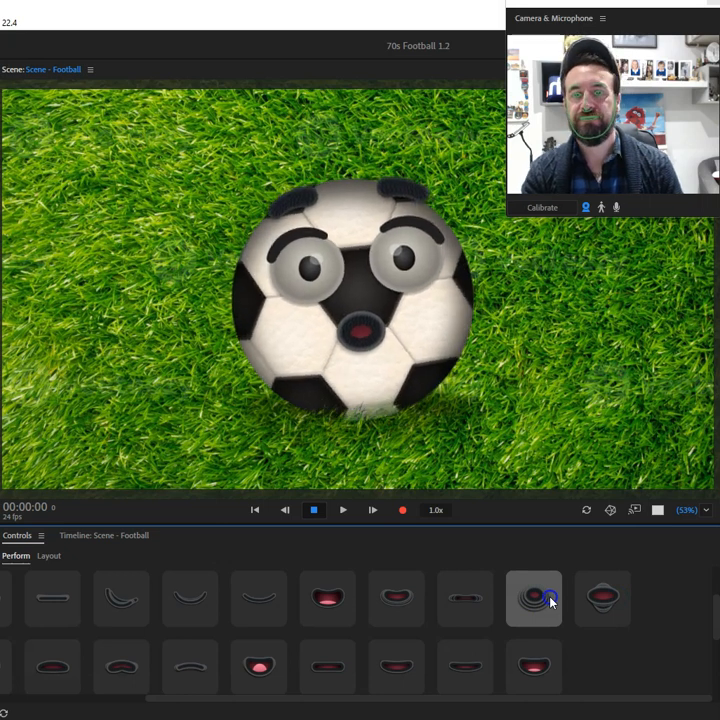
click(395, 598)
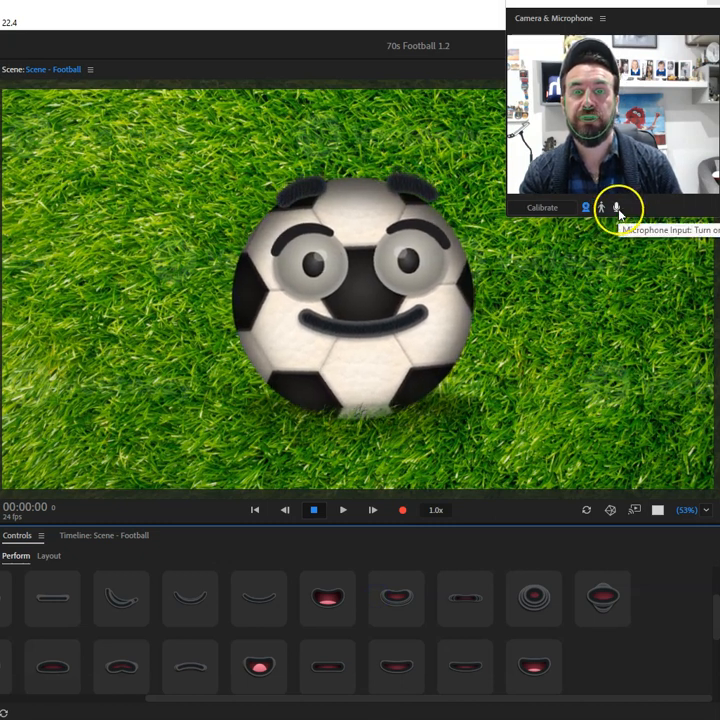
click(617, 207)
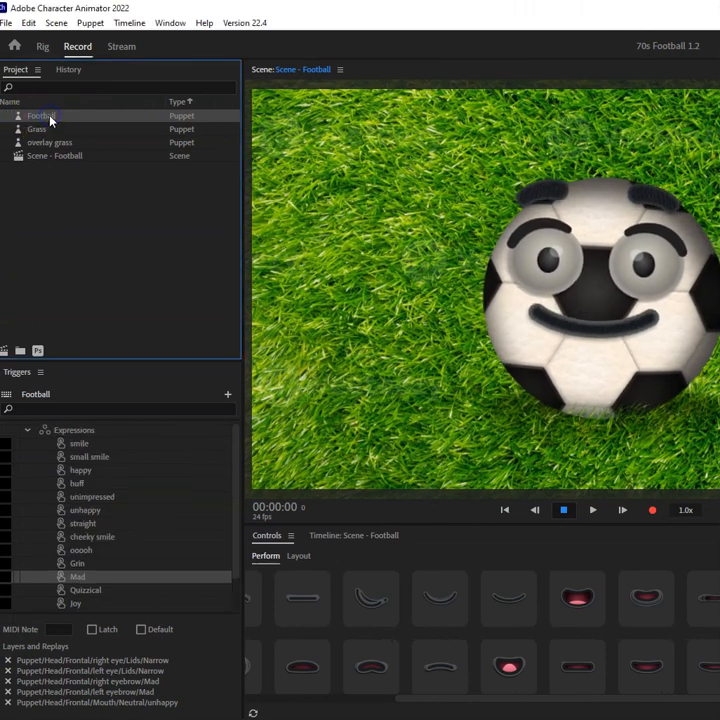
mouse_move(37, 351)
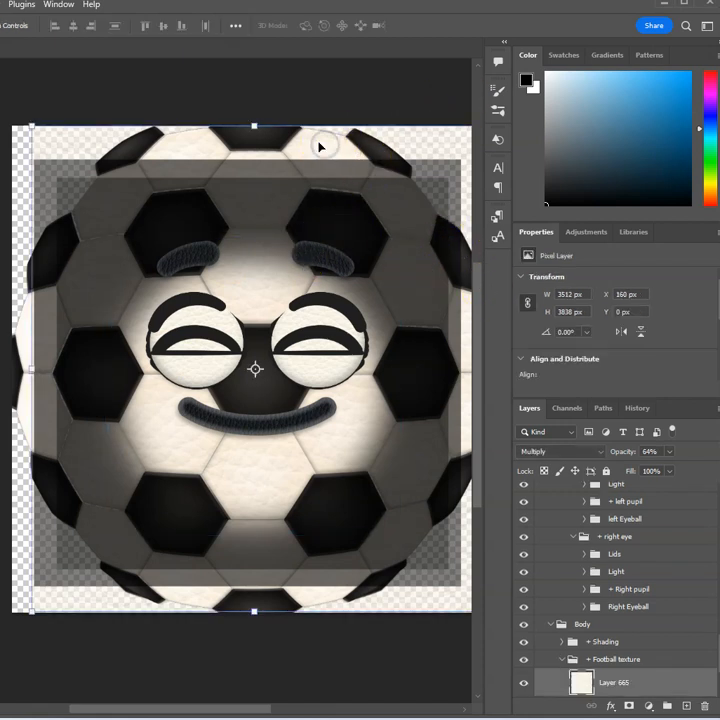
mouse_move(205, 145)
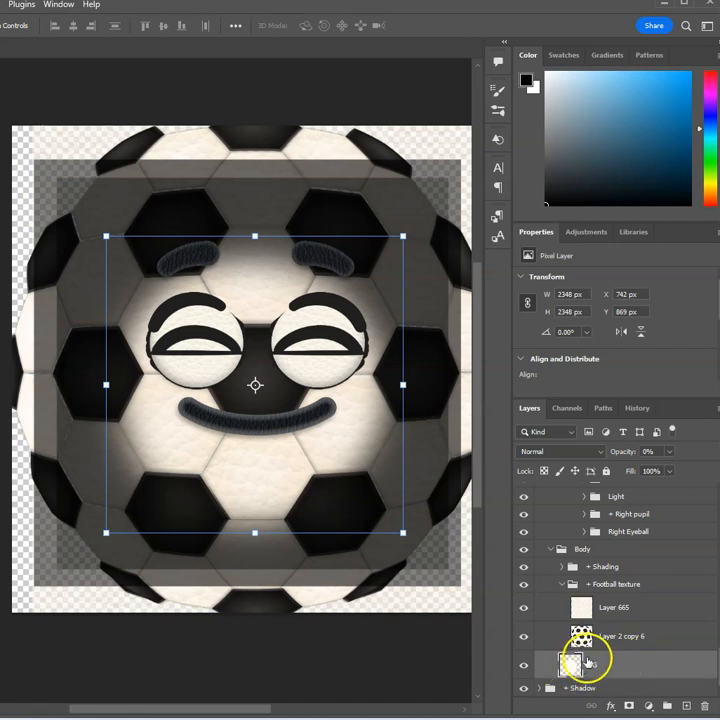
Expand Body > Football texture in the Layers panel and select the BG layer
click(591, 664)
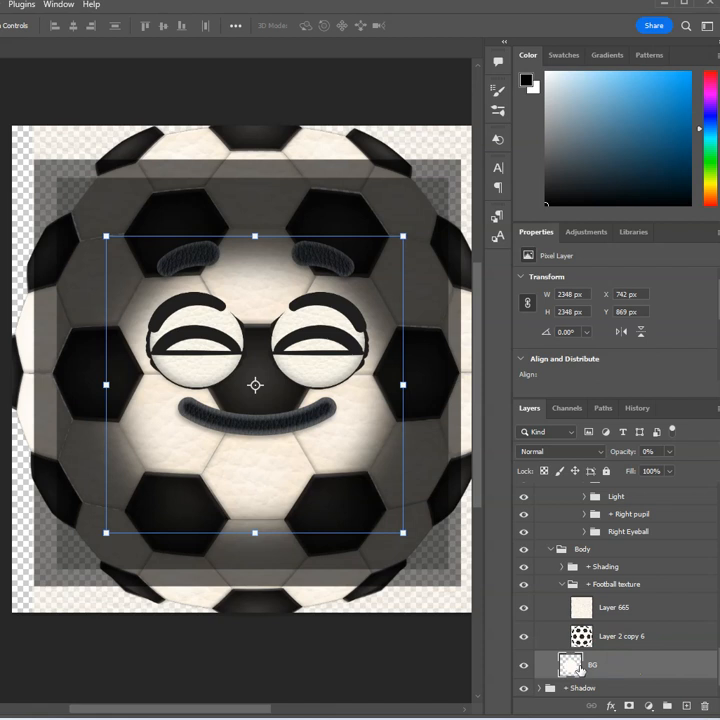
click(615, 607)
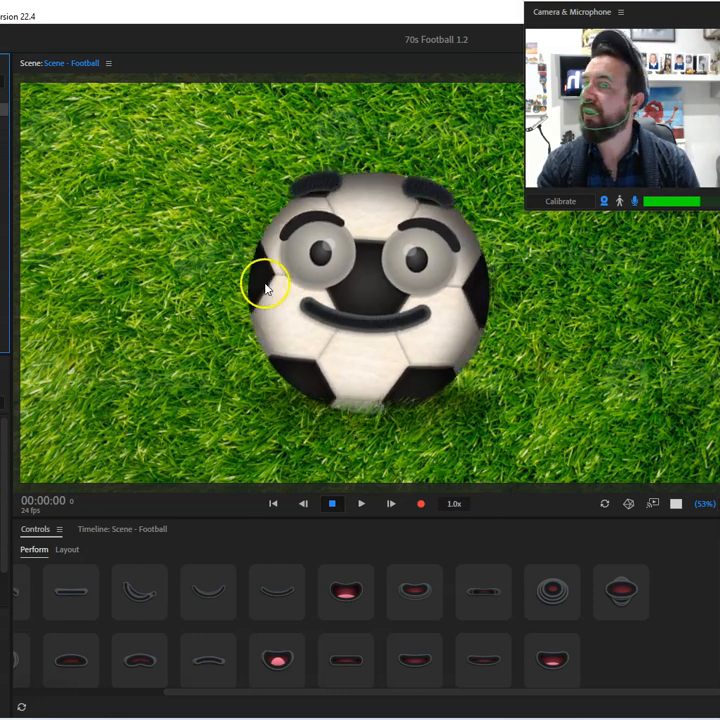
mouse_move(75, 175)
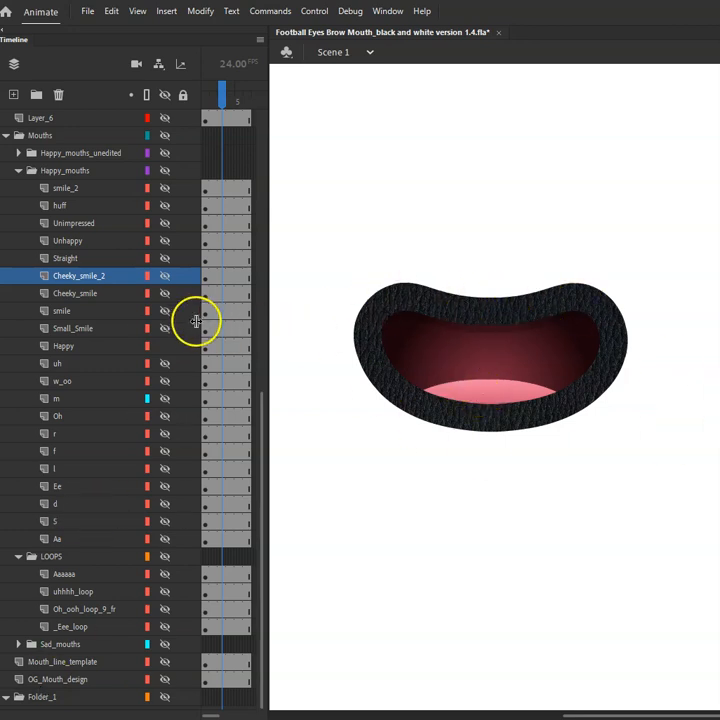
mouse_move(162, 331)
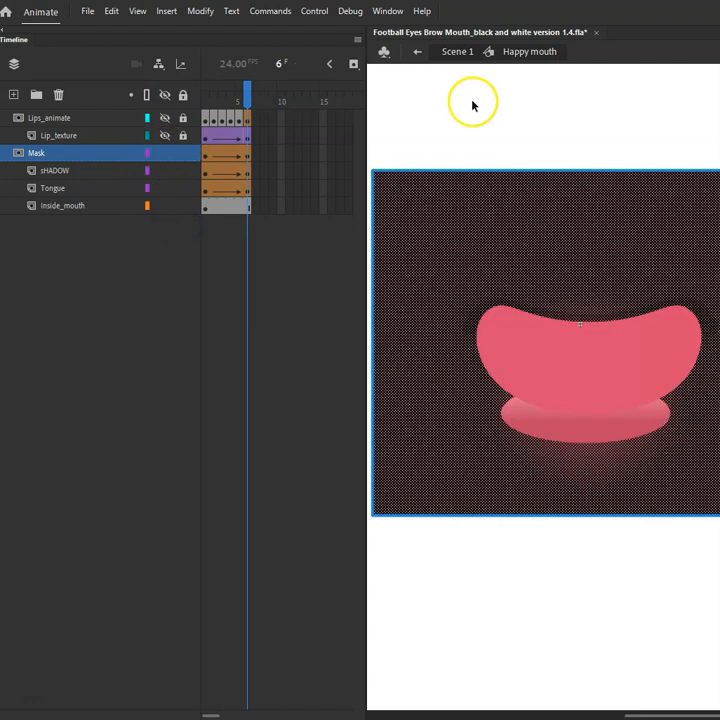
Select the Inside_mouth, Tongue and Mask layers, scrub the mask animation, and lock all layers
click(62, 205)
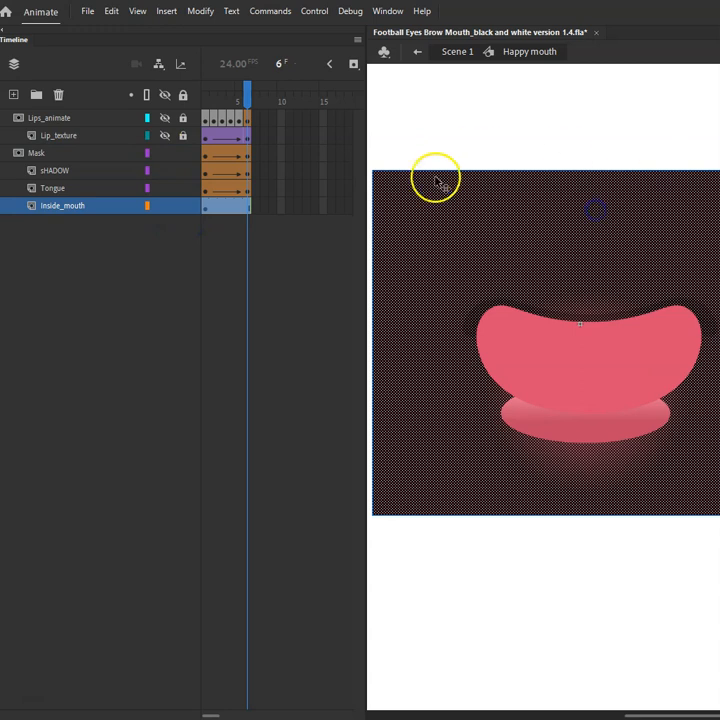
click(165, 188)
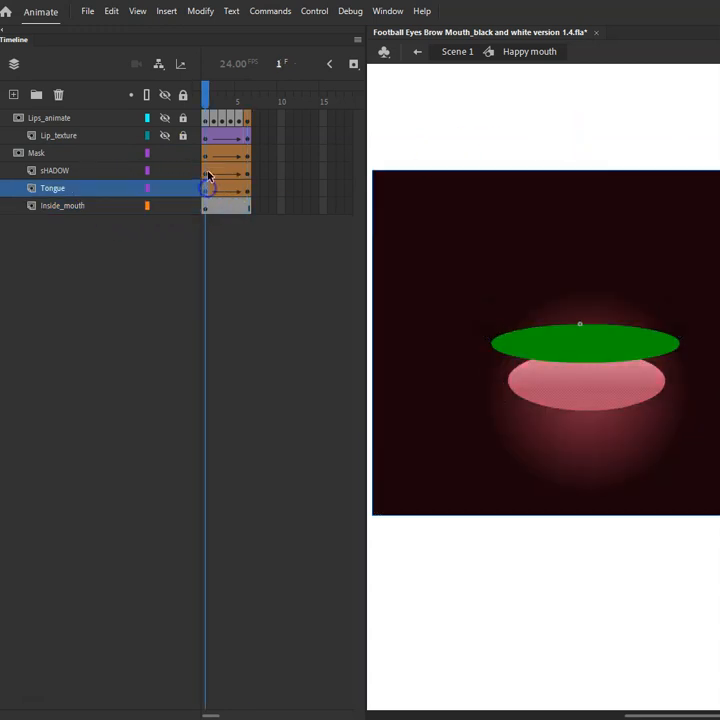
click(55, 170)
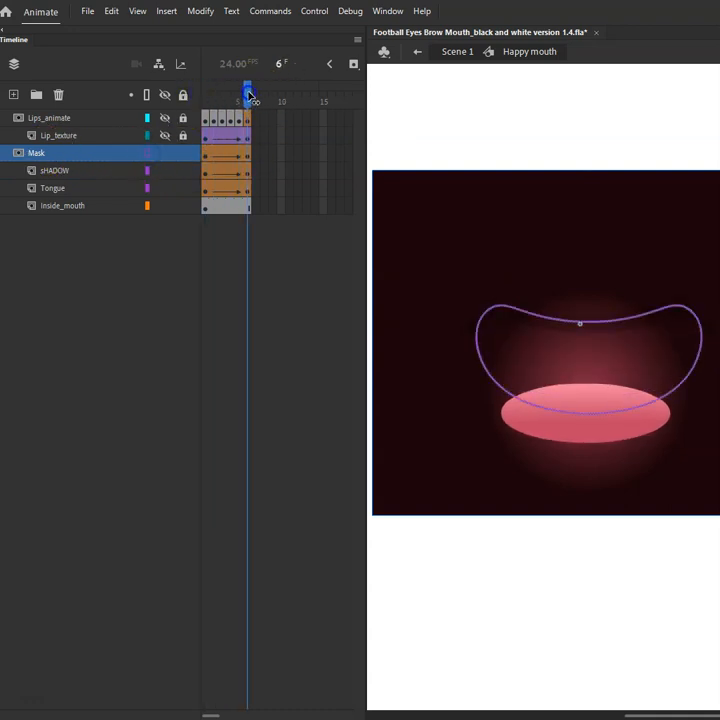
drag(248, 90, 222, 90)
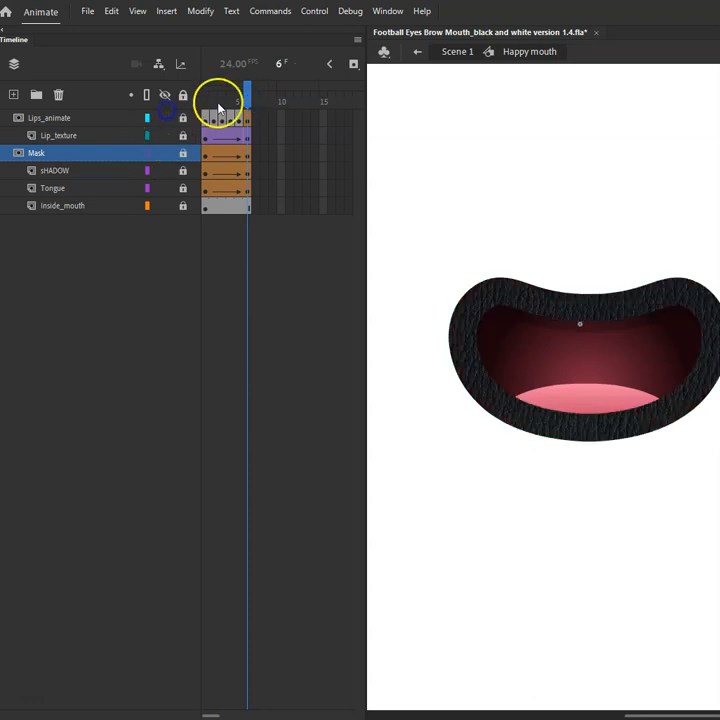
click(205, 90)
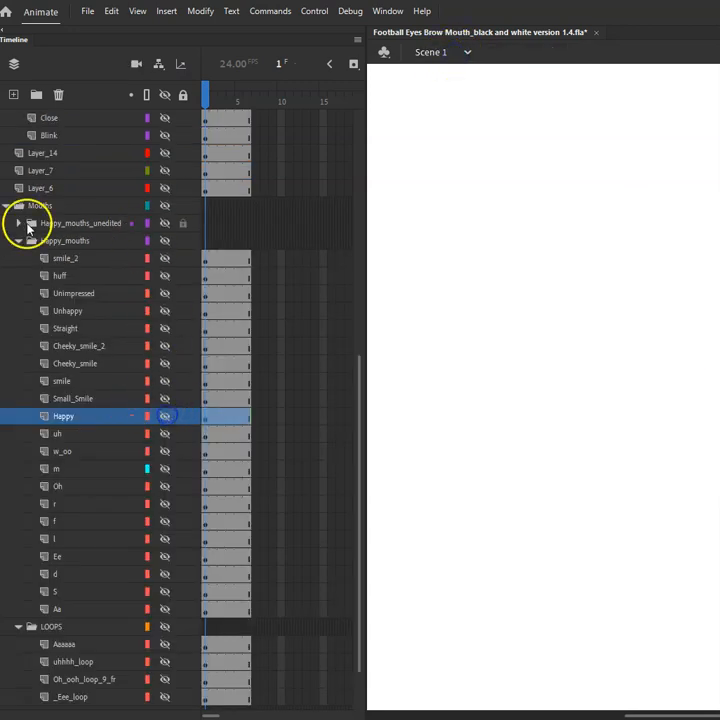
Open Happy from Happy_mouths_unedited, scrub it, and move Lips_animate above Lip_texture
click(18, 223)
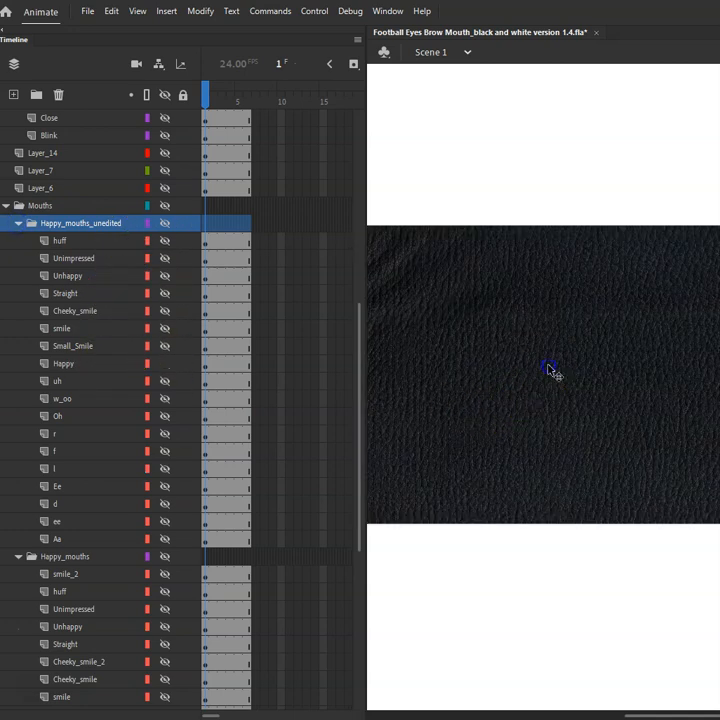
double_click(548, 370)
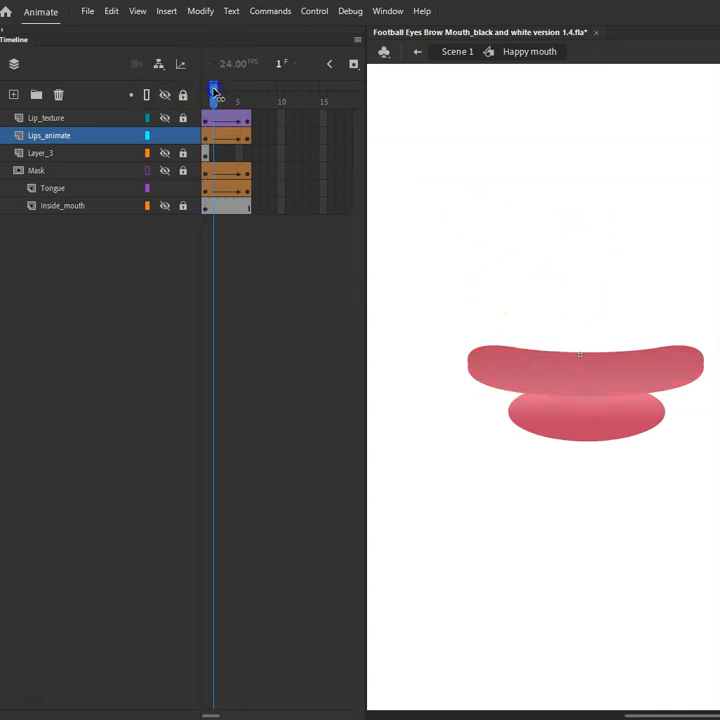
click(248, 90)
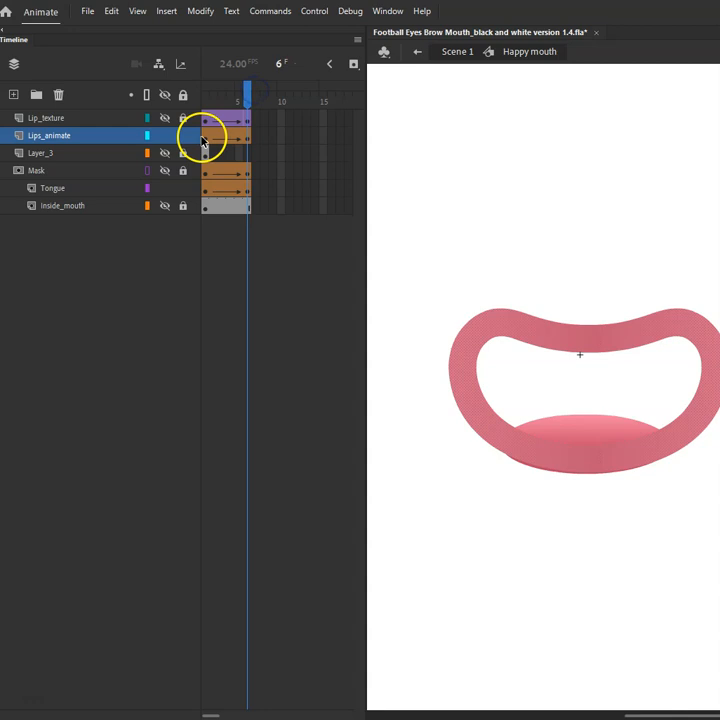
drag(247, 90, 213, 90)
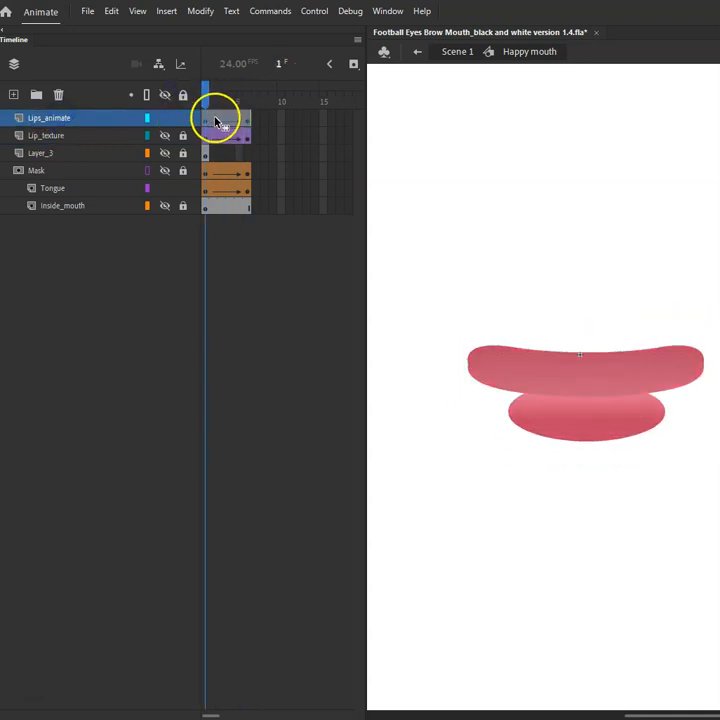
right_click(216, 118)
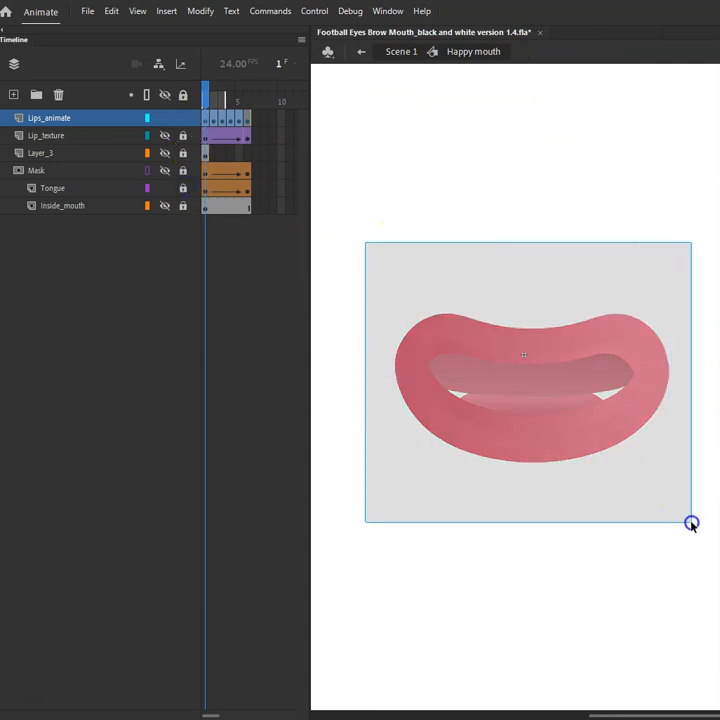
Convert the lip lines to fills and make Lips_animate a mask layer
click(201, 11)
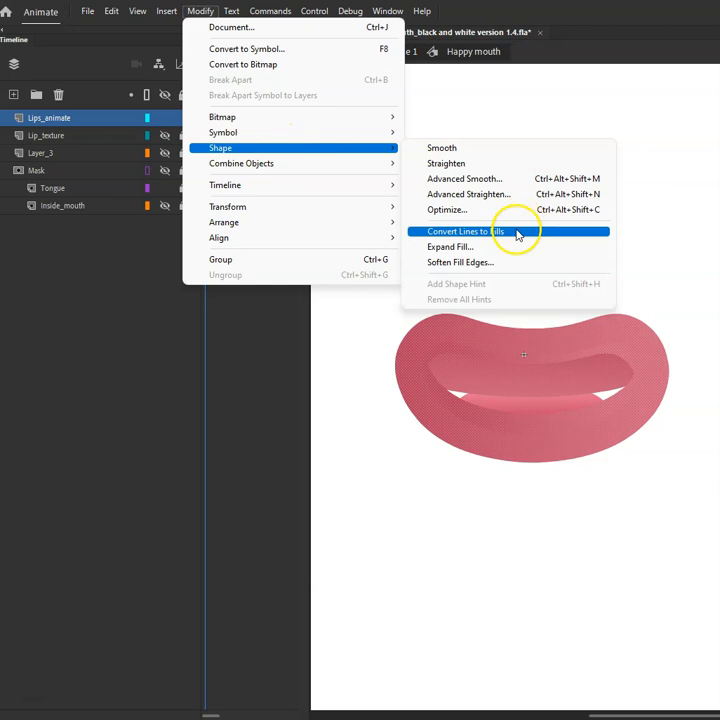
click(463, 231)
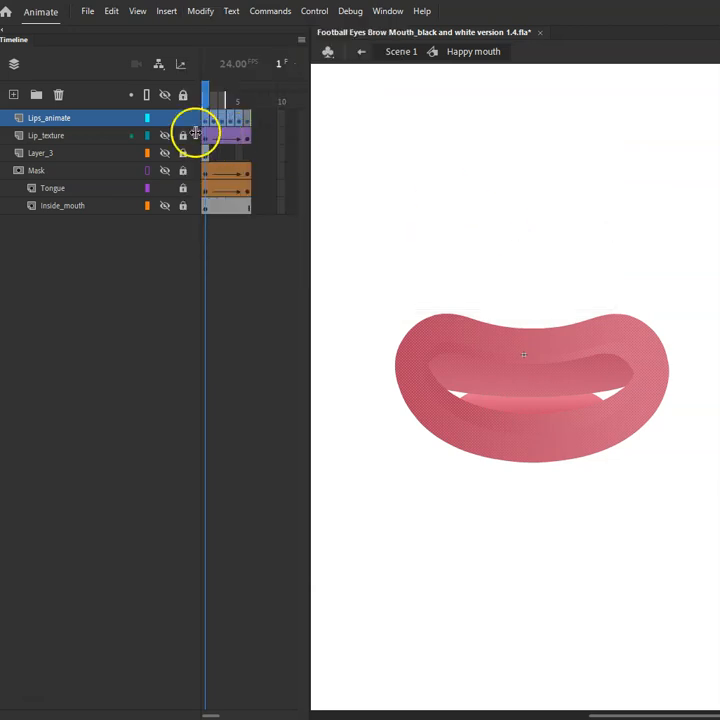
right_click(48, 118)
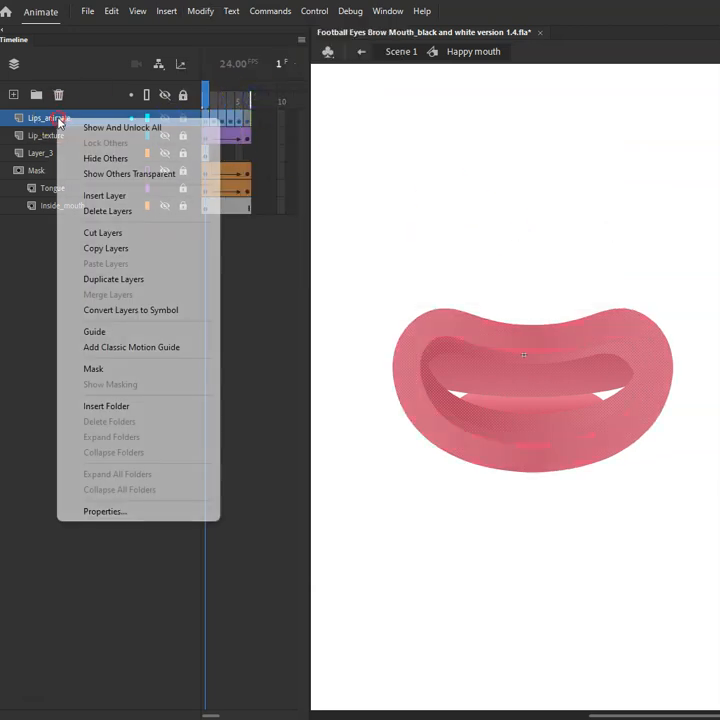
click(93, 369)
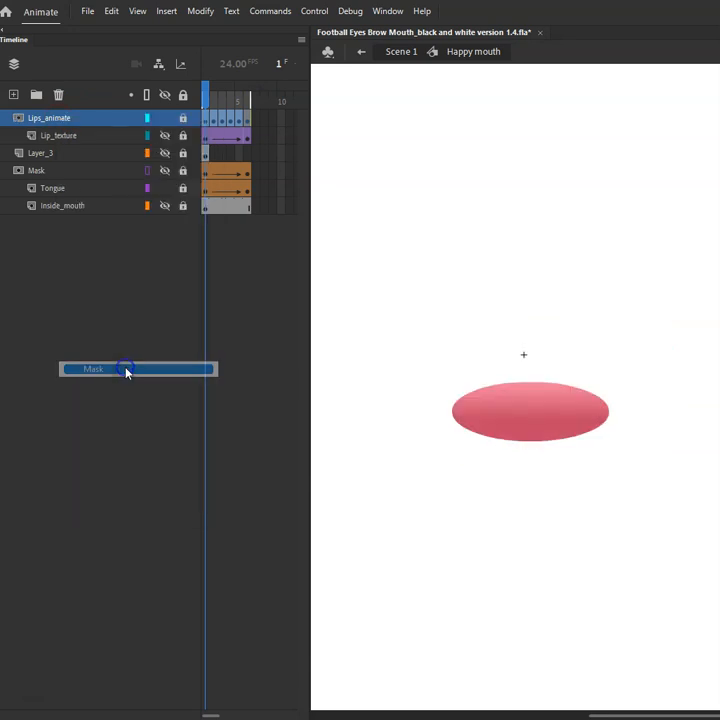
Preview the textured lip animation, unlock the lip layers, and return to Scene 1
click(165, 94)
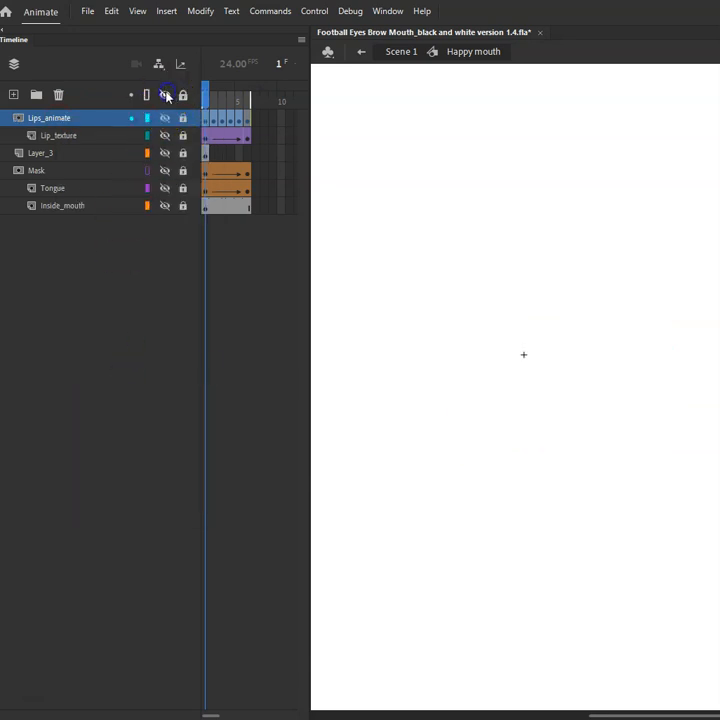
click(165, 94)
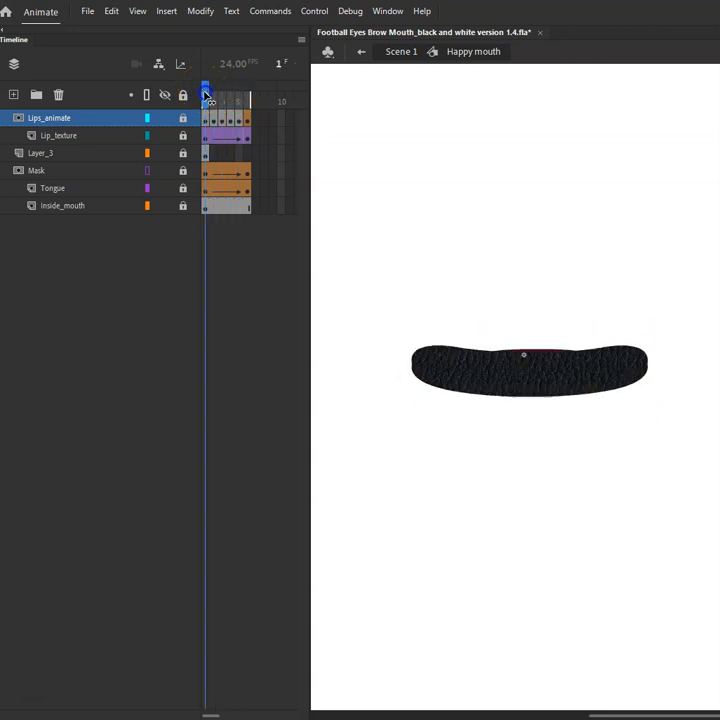
click(165, 94)
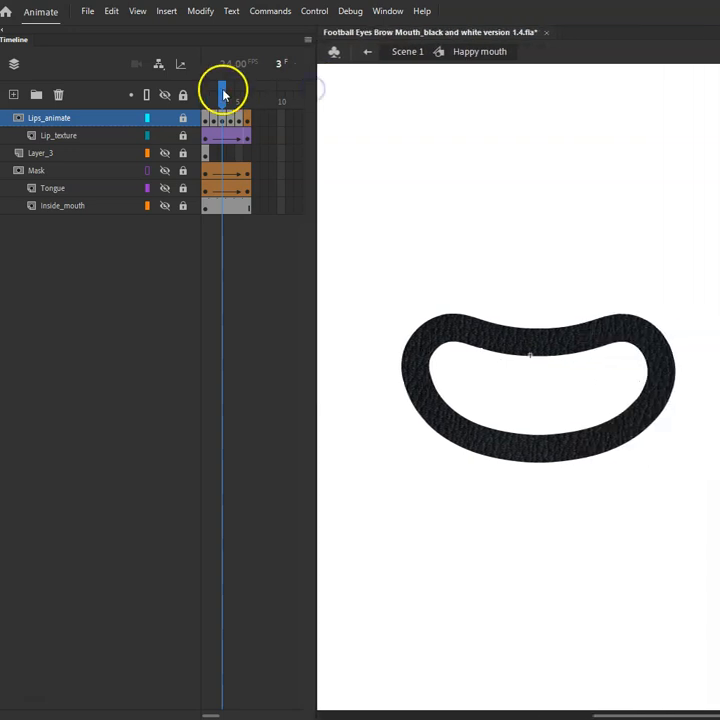
drag(222, 90, 238, 90)
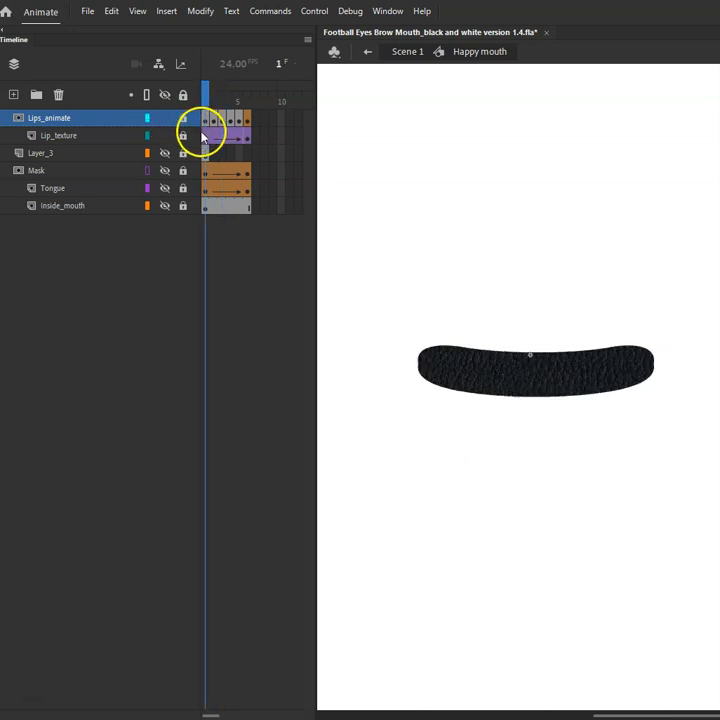
click(165, 135)
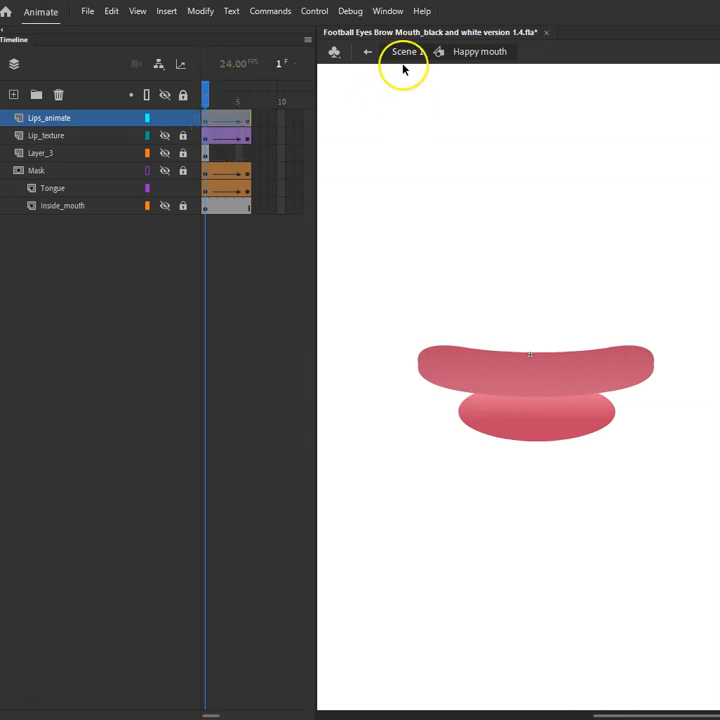
click(367, 51)
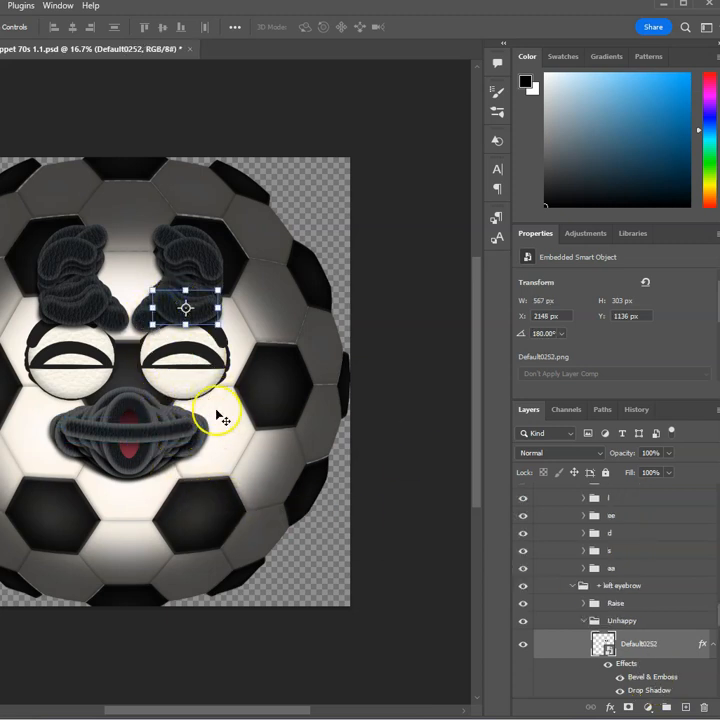
mouse_move(267, 315)
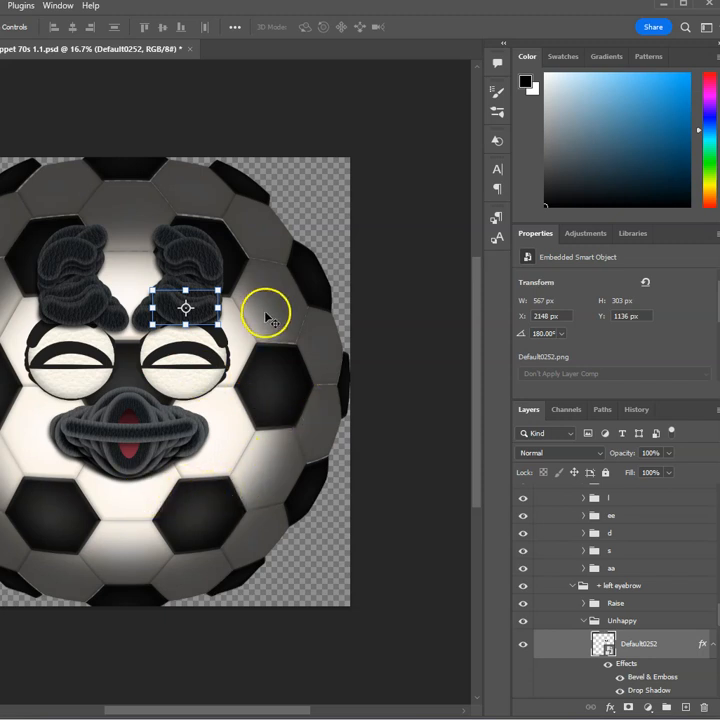
mouse_move(235, 350)
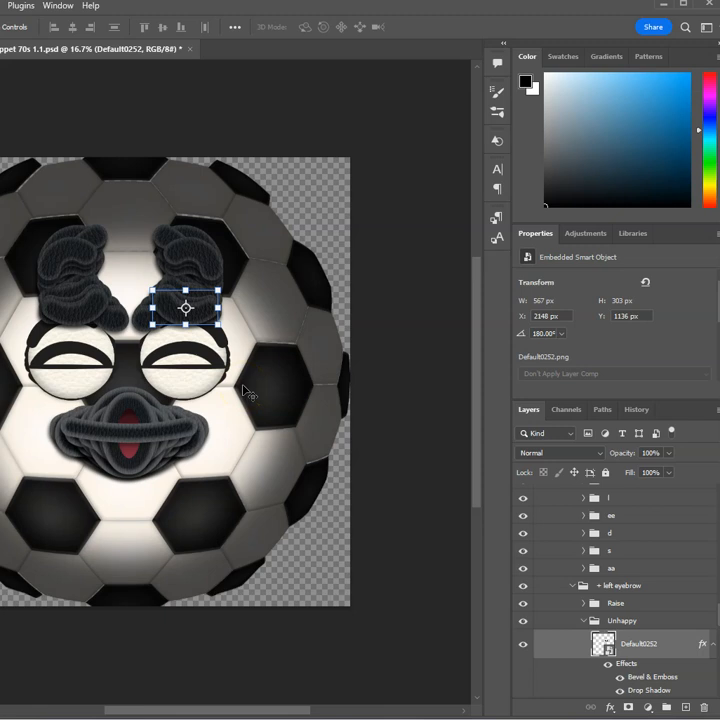
mouse_move(237, 424)
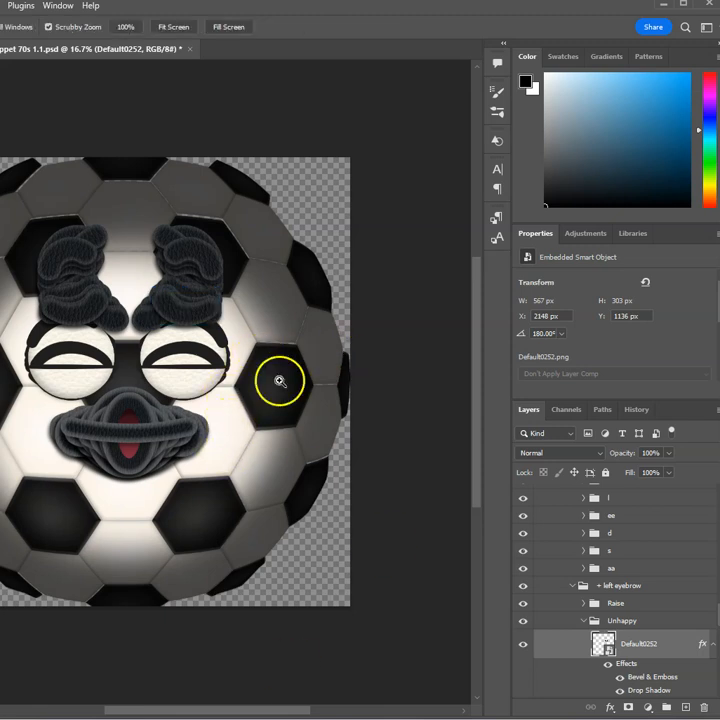
Zoom in twice on the black hexagon beside the football's right eye
click(280, 381)
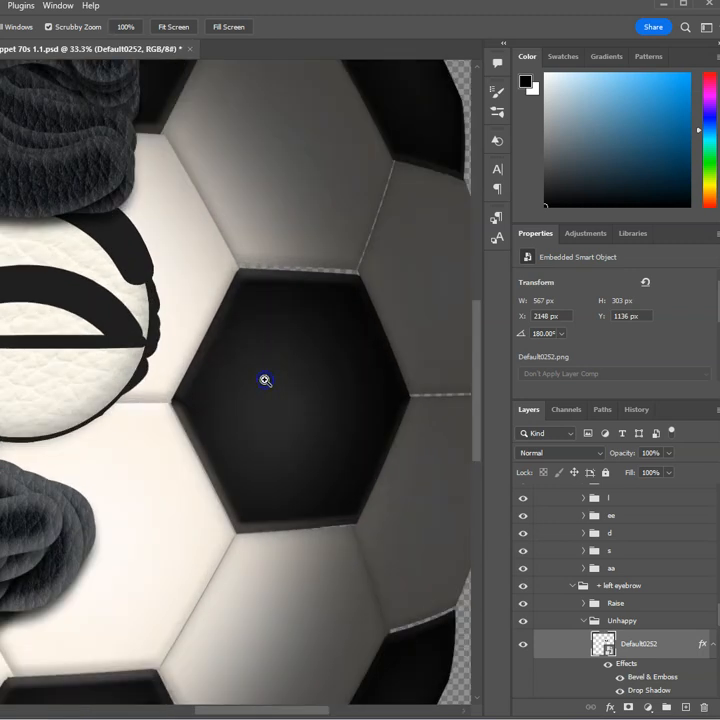
click(265, 380)
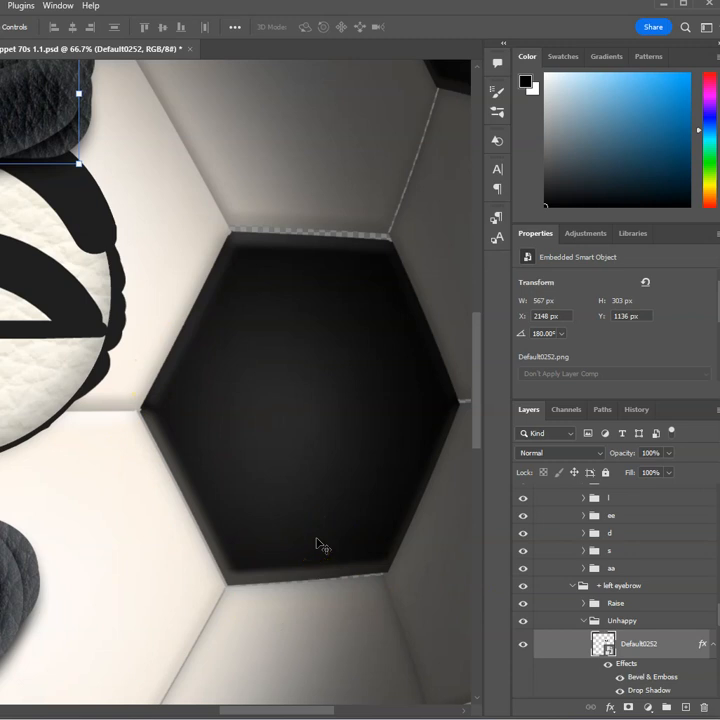
mouse_move(205, 285)
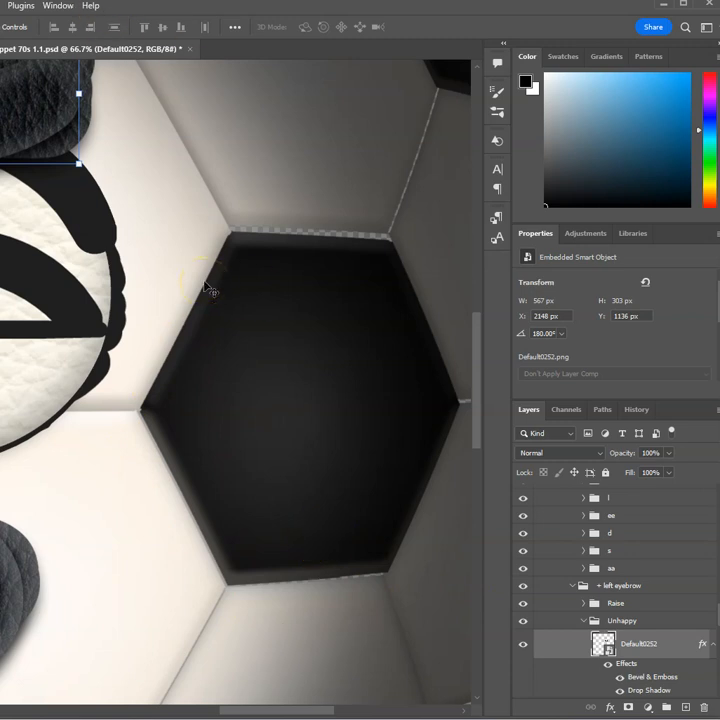